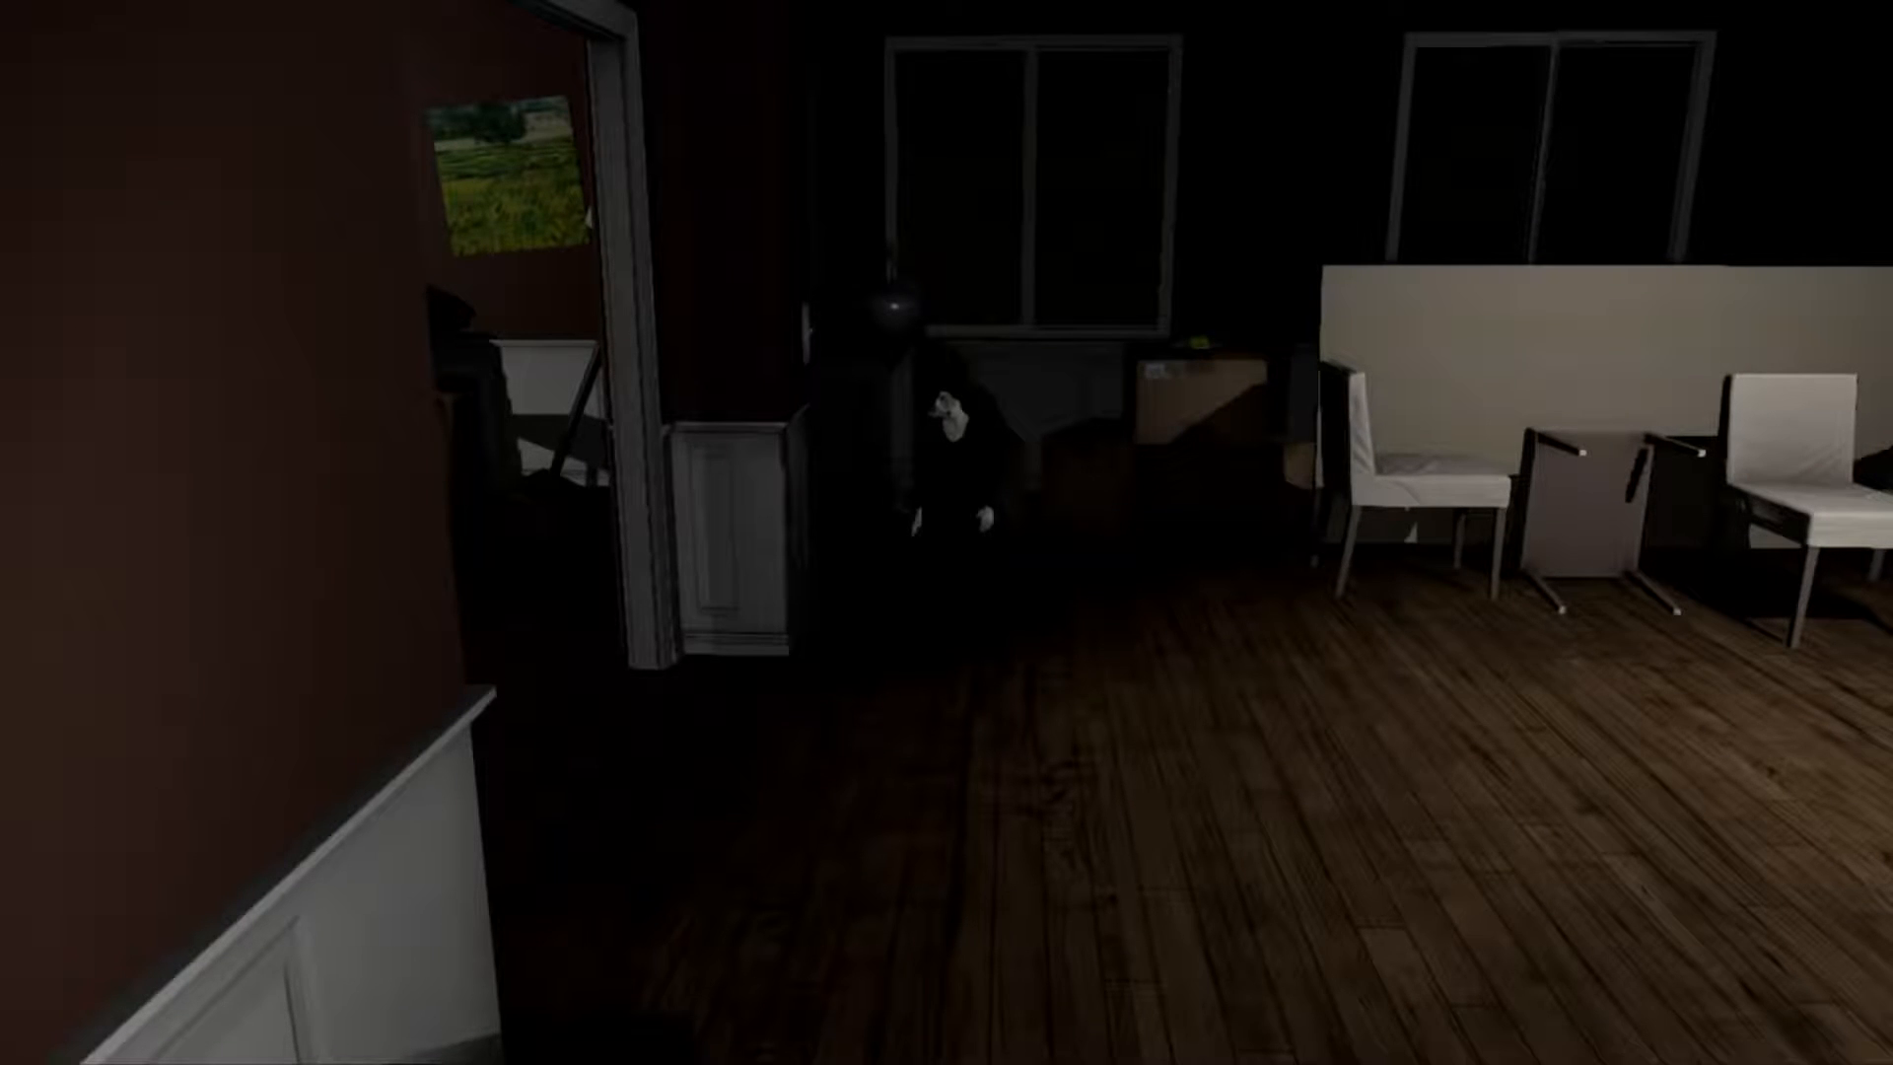
pyautogui.moveTo(947, 532)
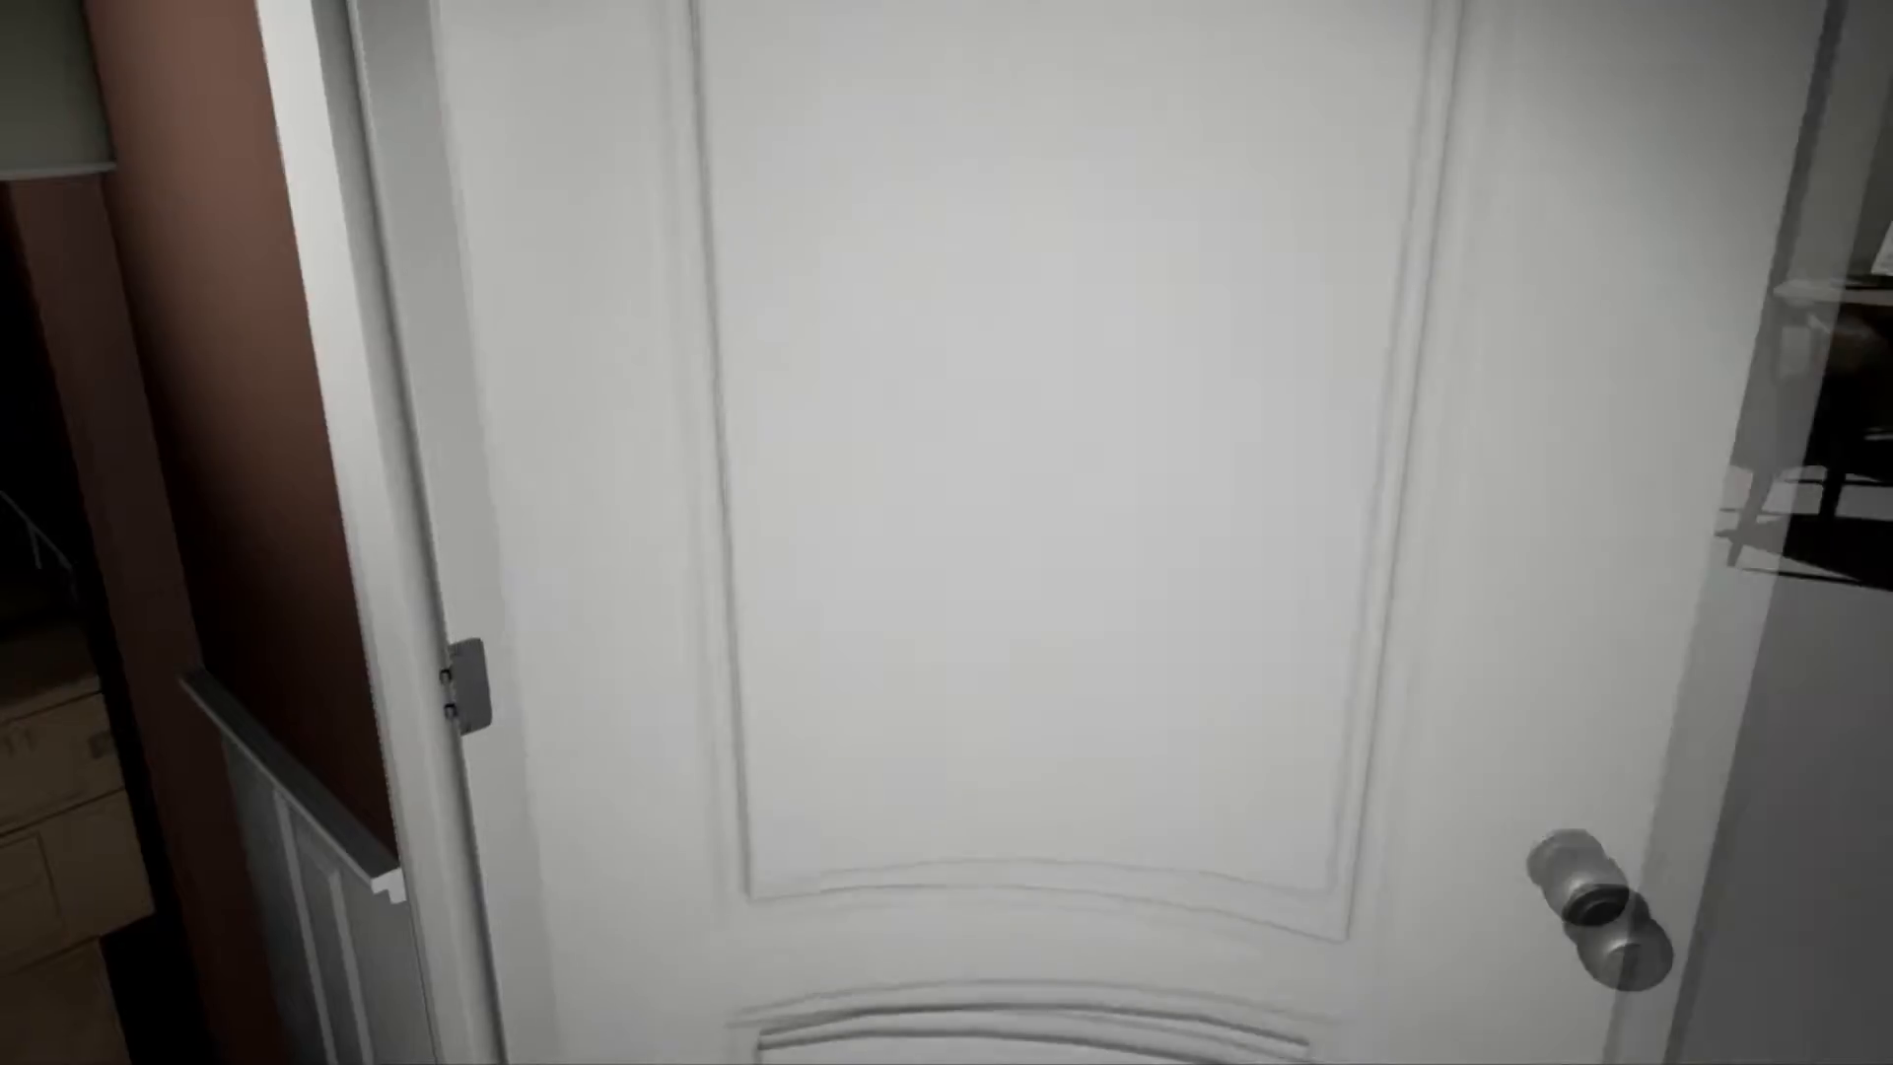
pyautogui.moveTo(947, 533)
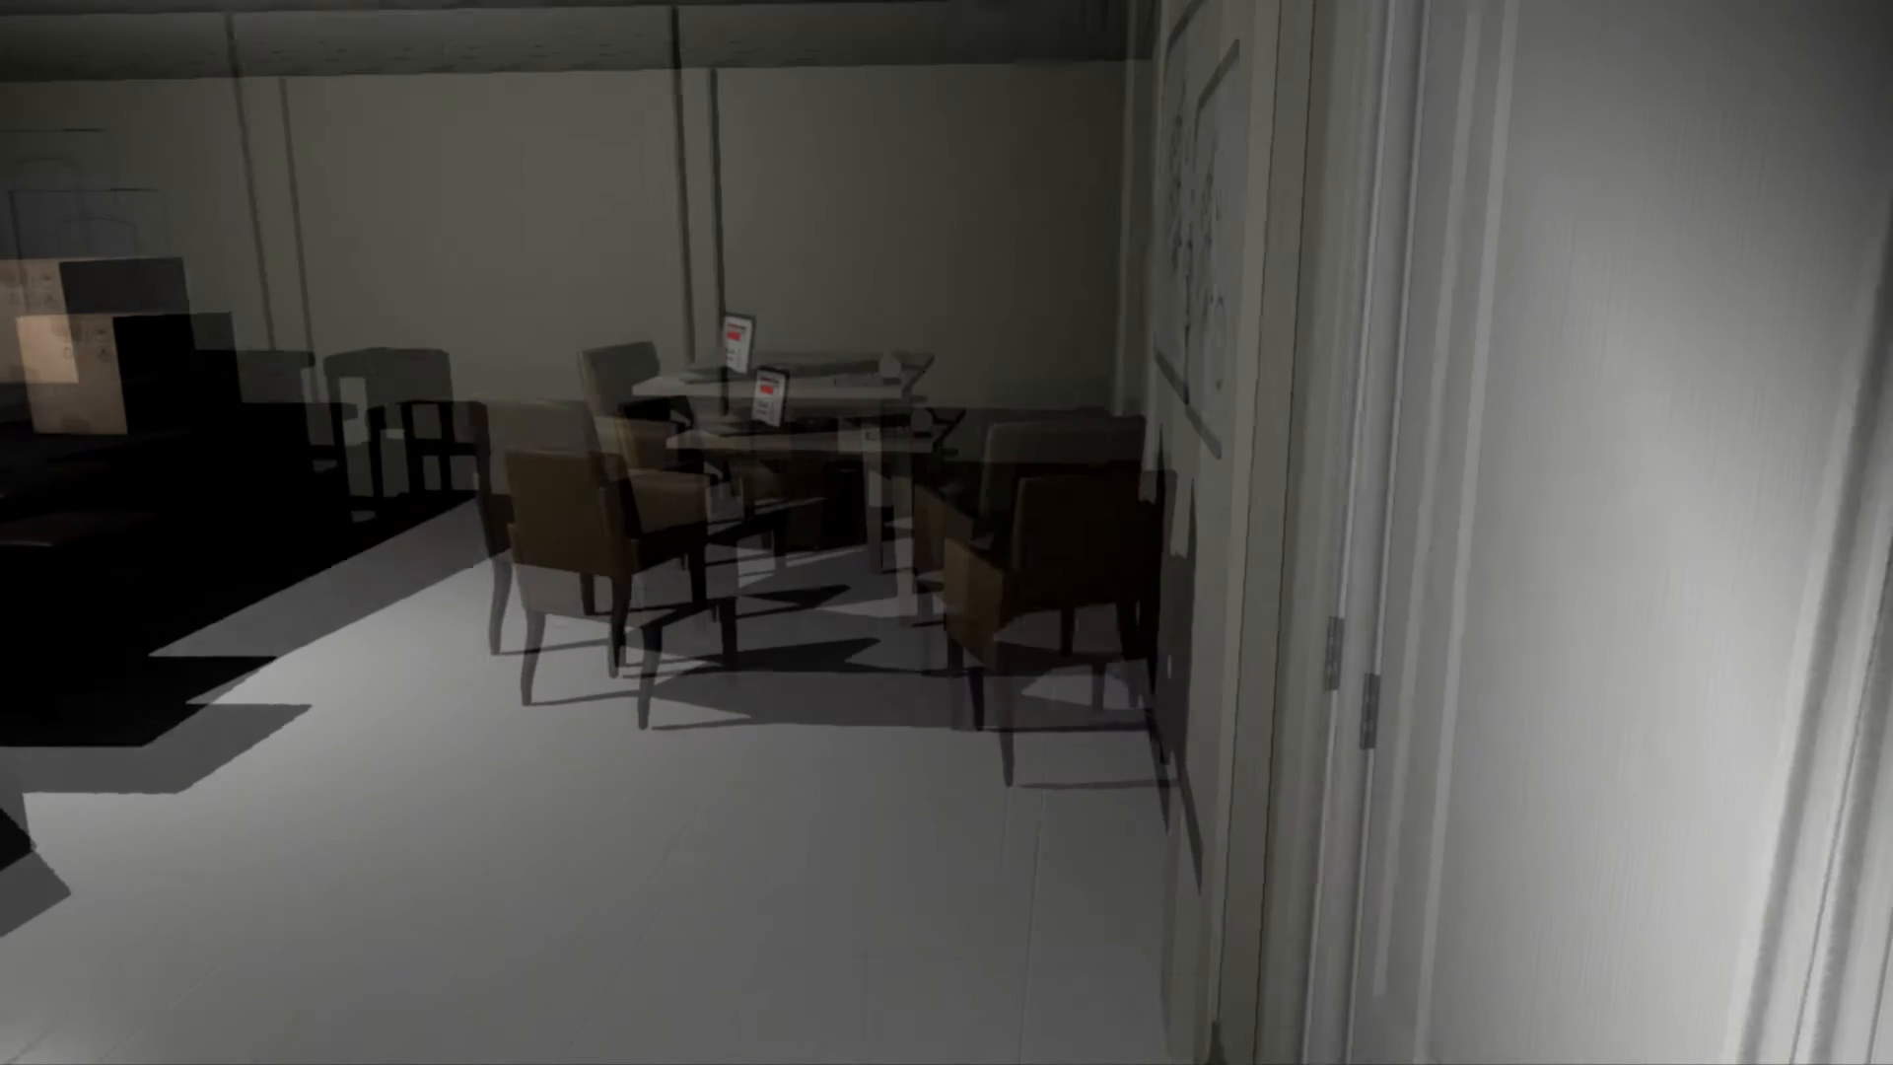
pyautogui.moveTo(947, 532)
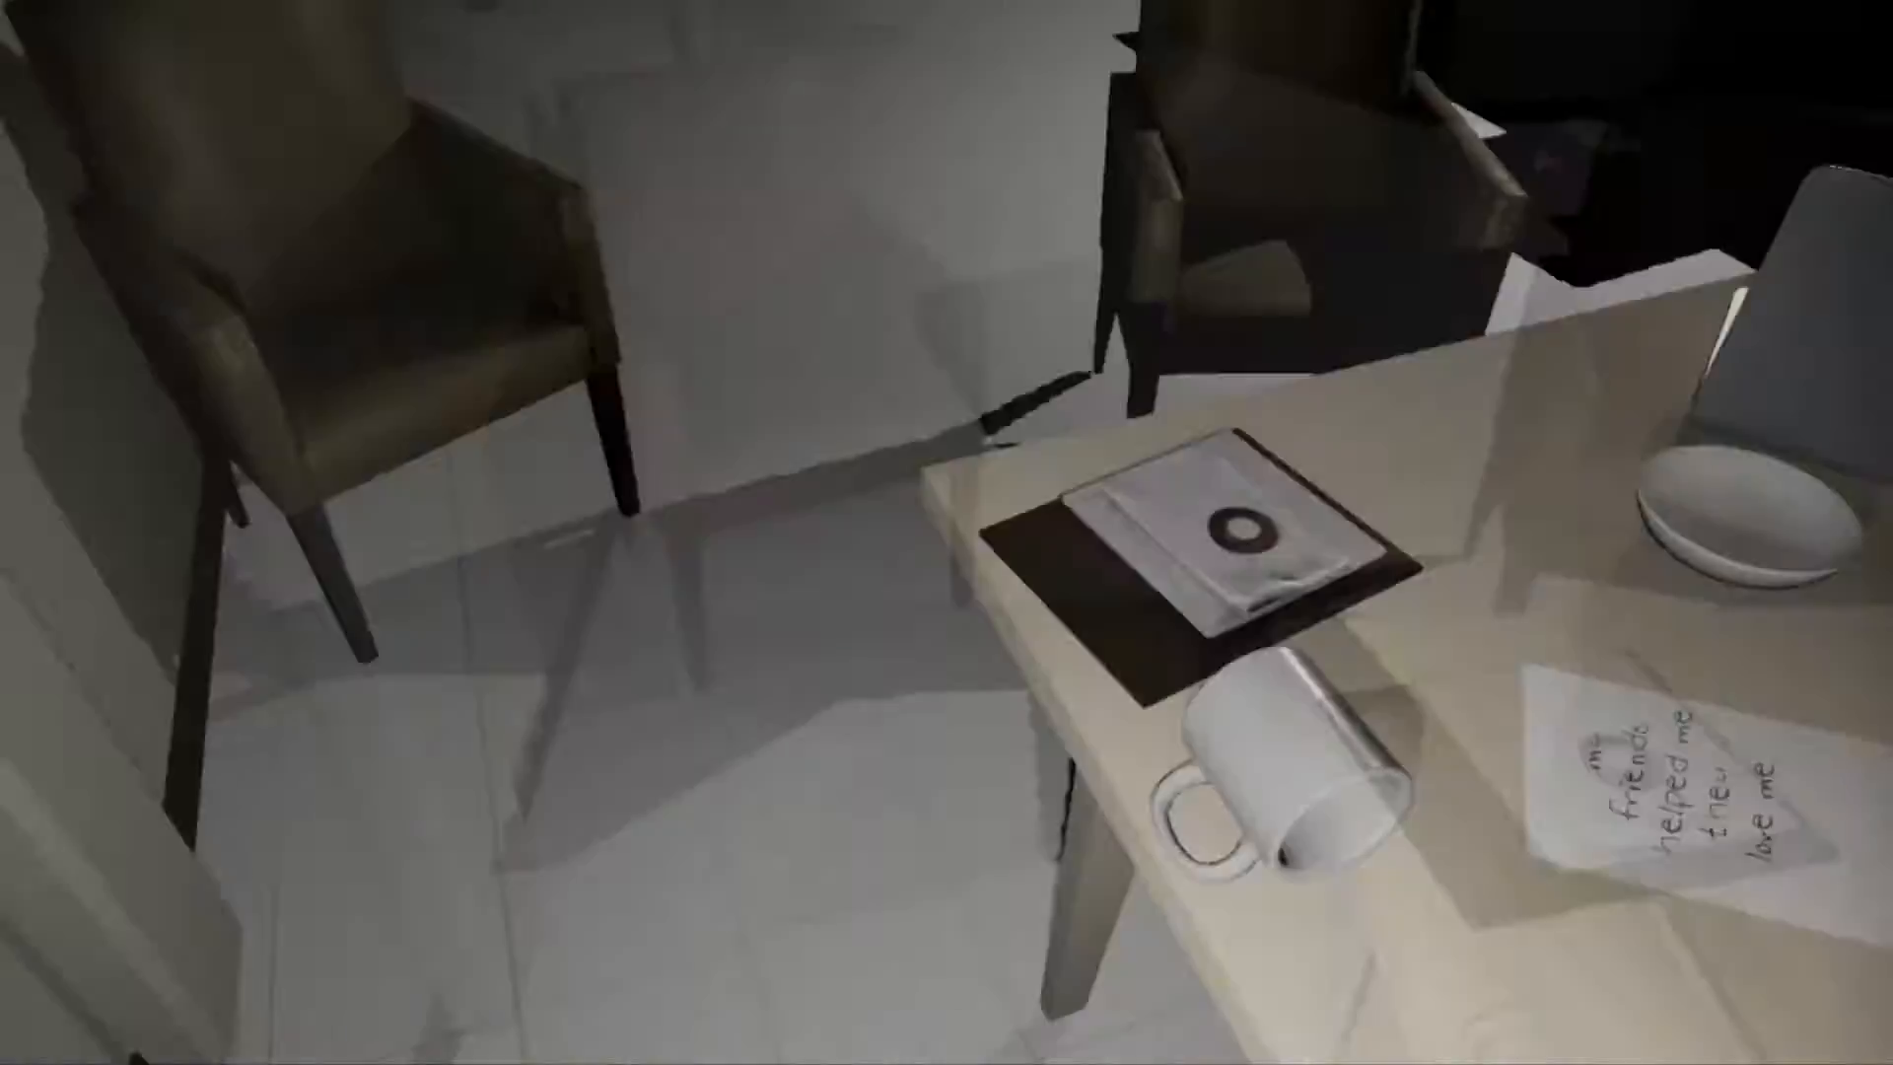
# Step: Walk up to the closed white door beside the light switch after restarting from the main menu
pyautogui.hscroll(3)
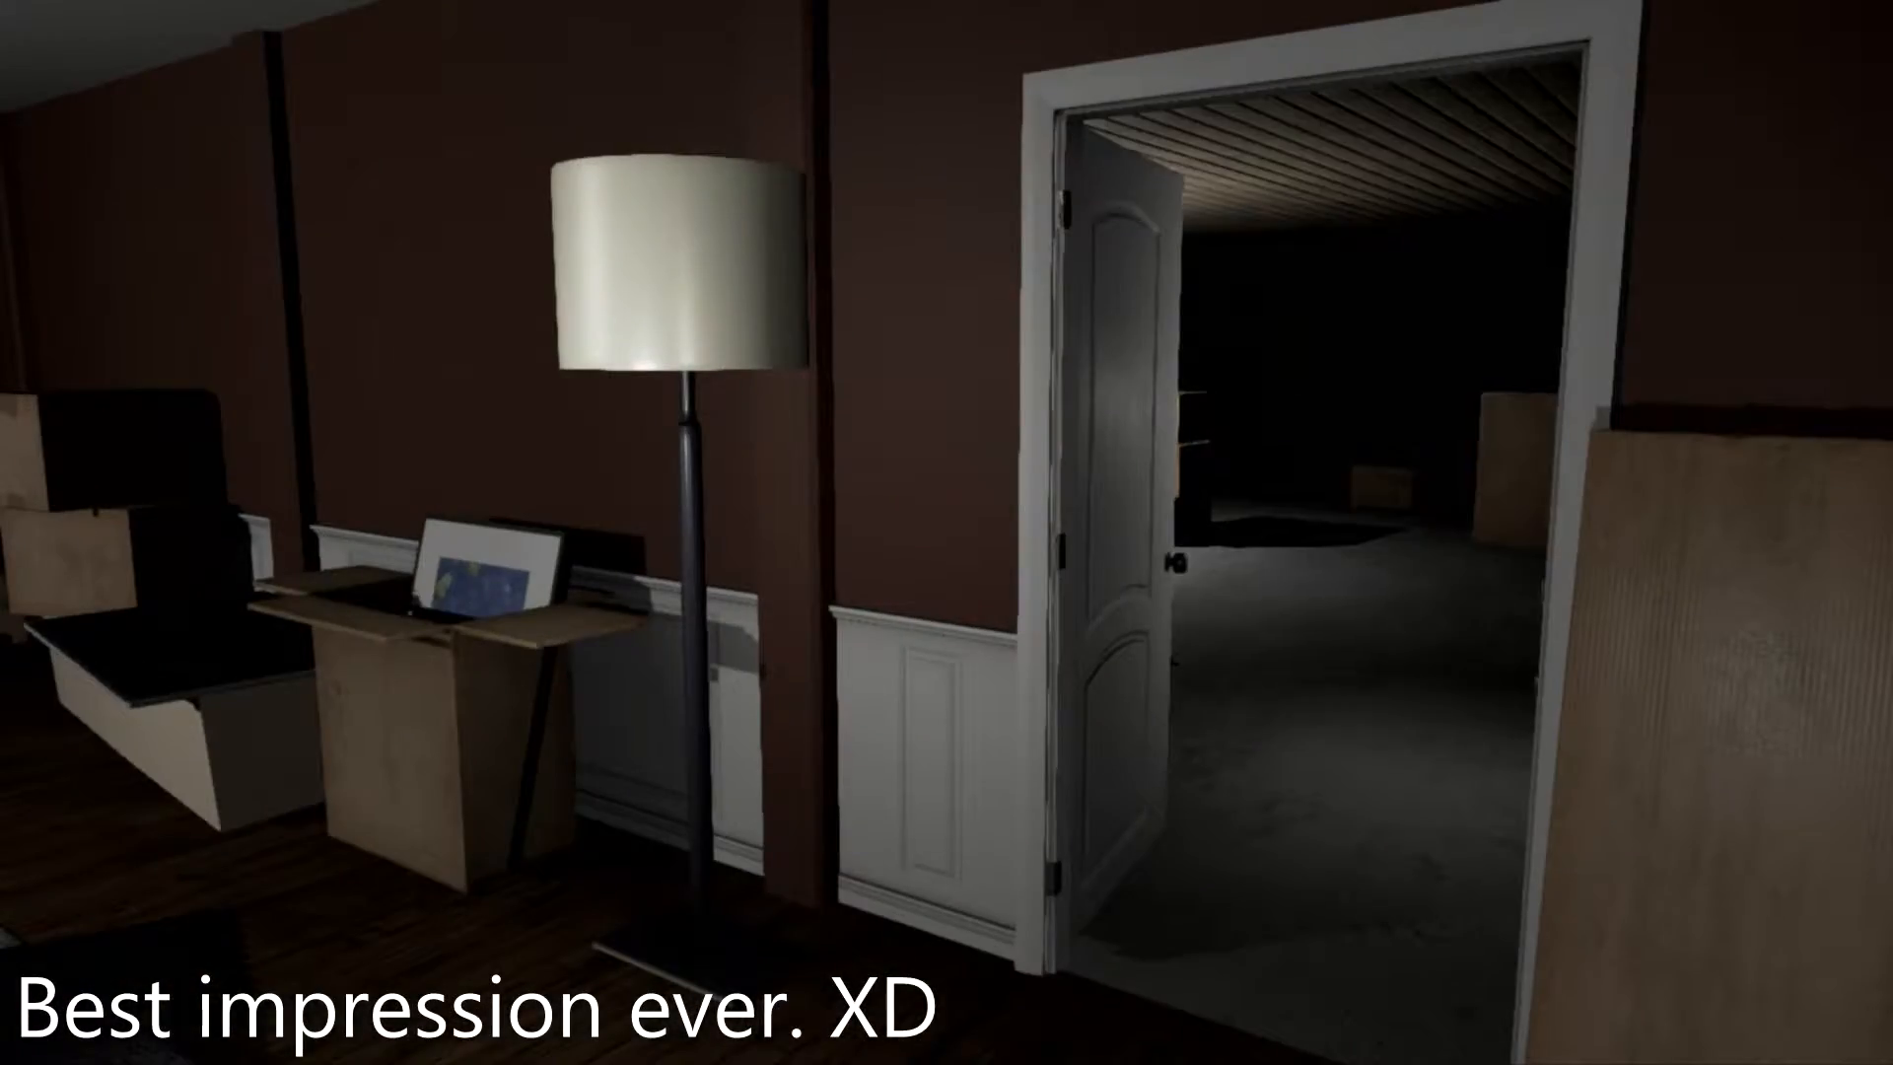
pyautogui.moveTo(947, 533)
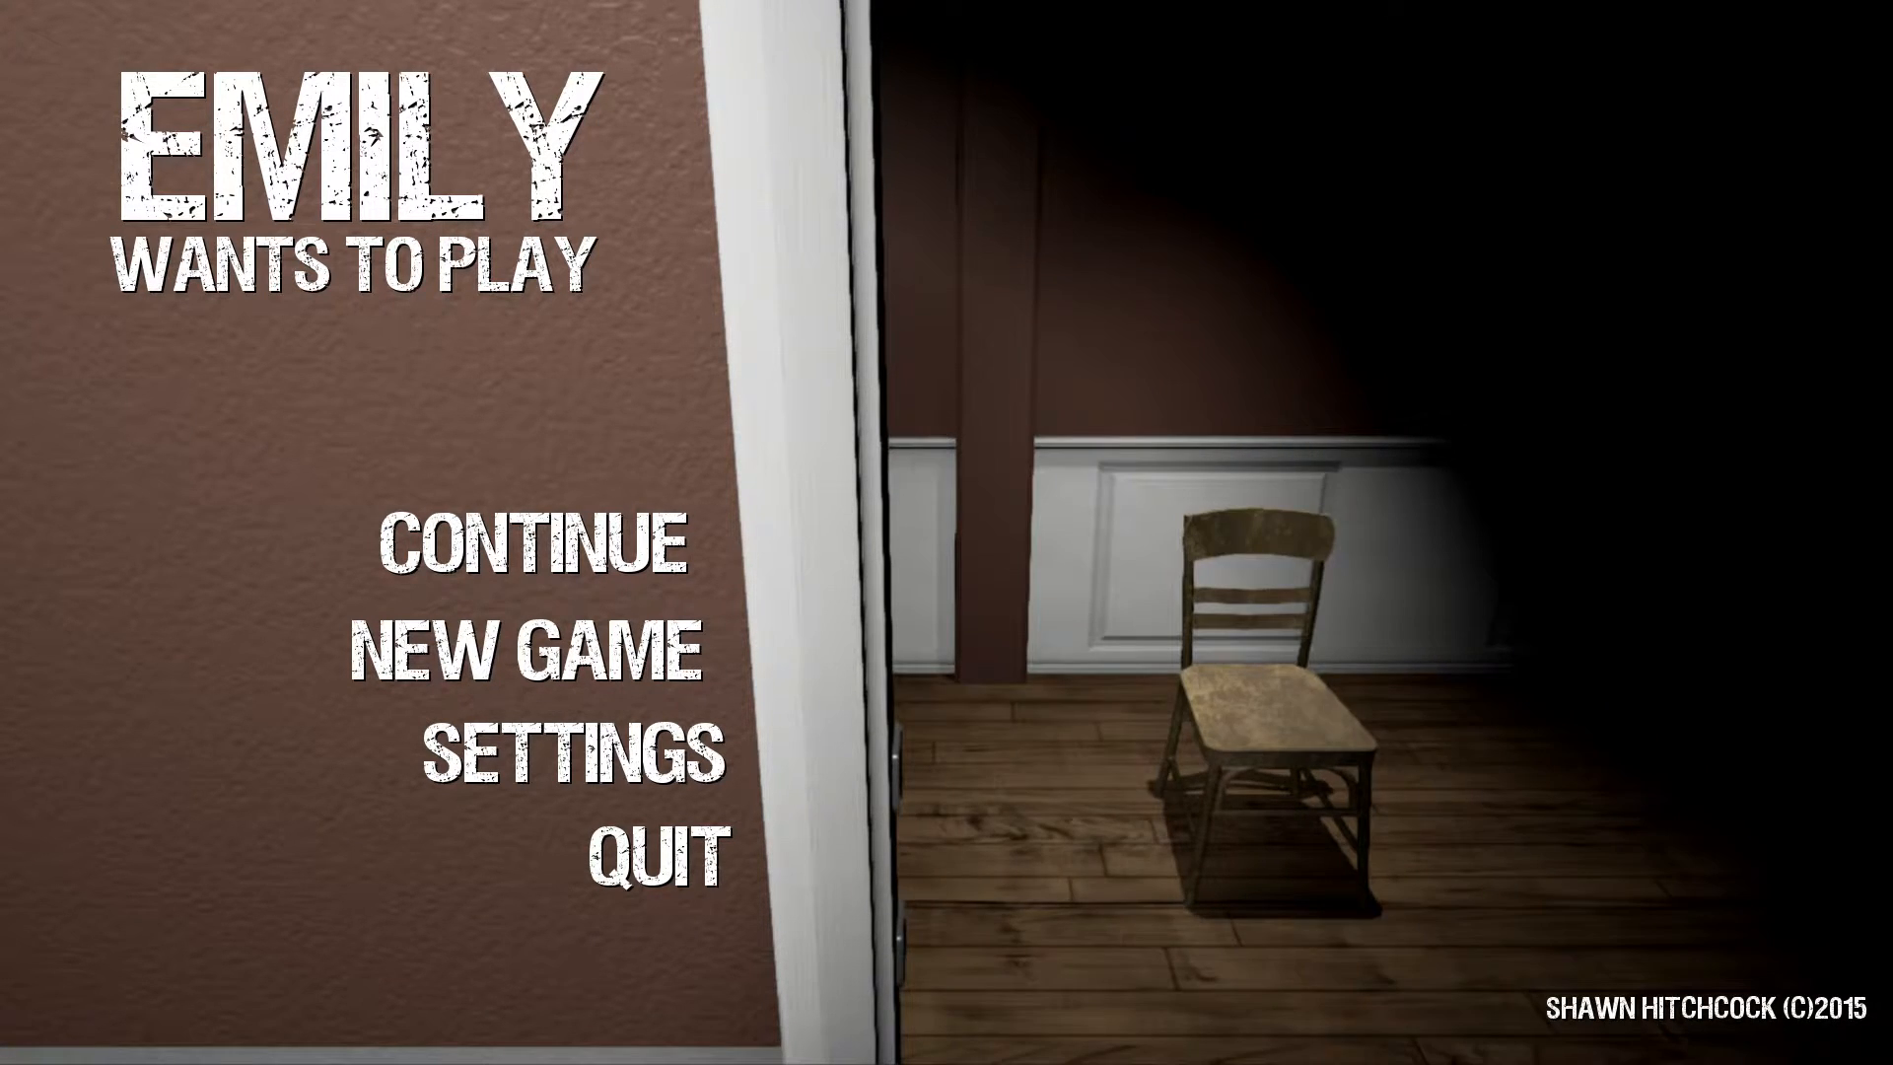
pyautogui.click(530, 637)
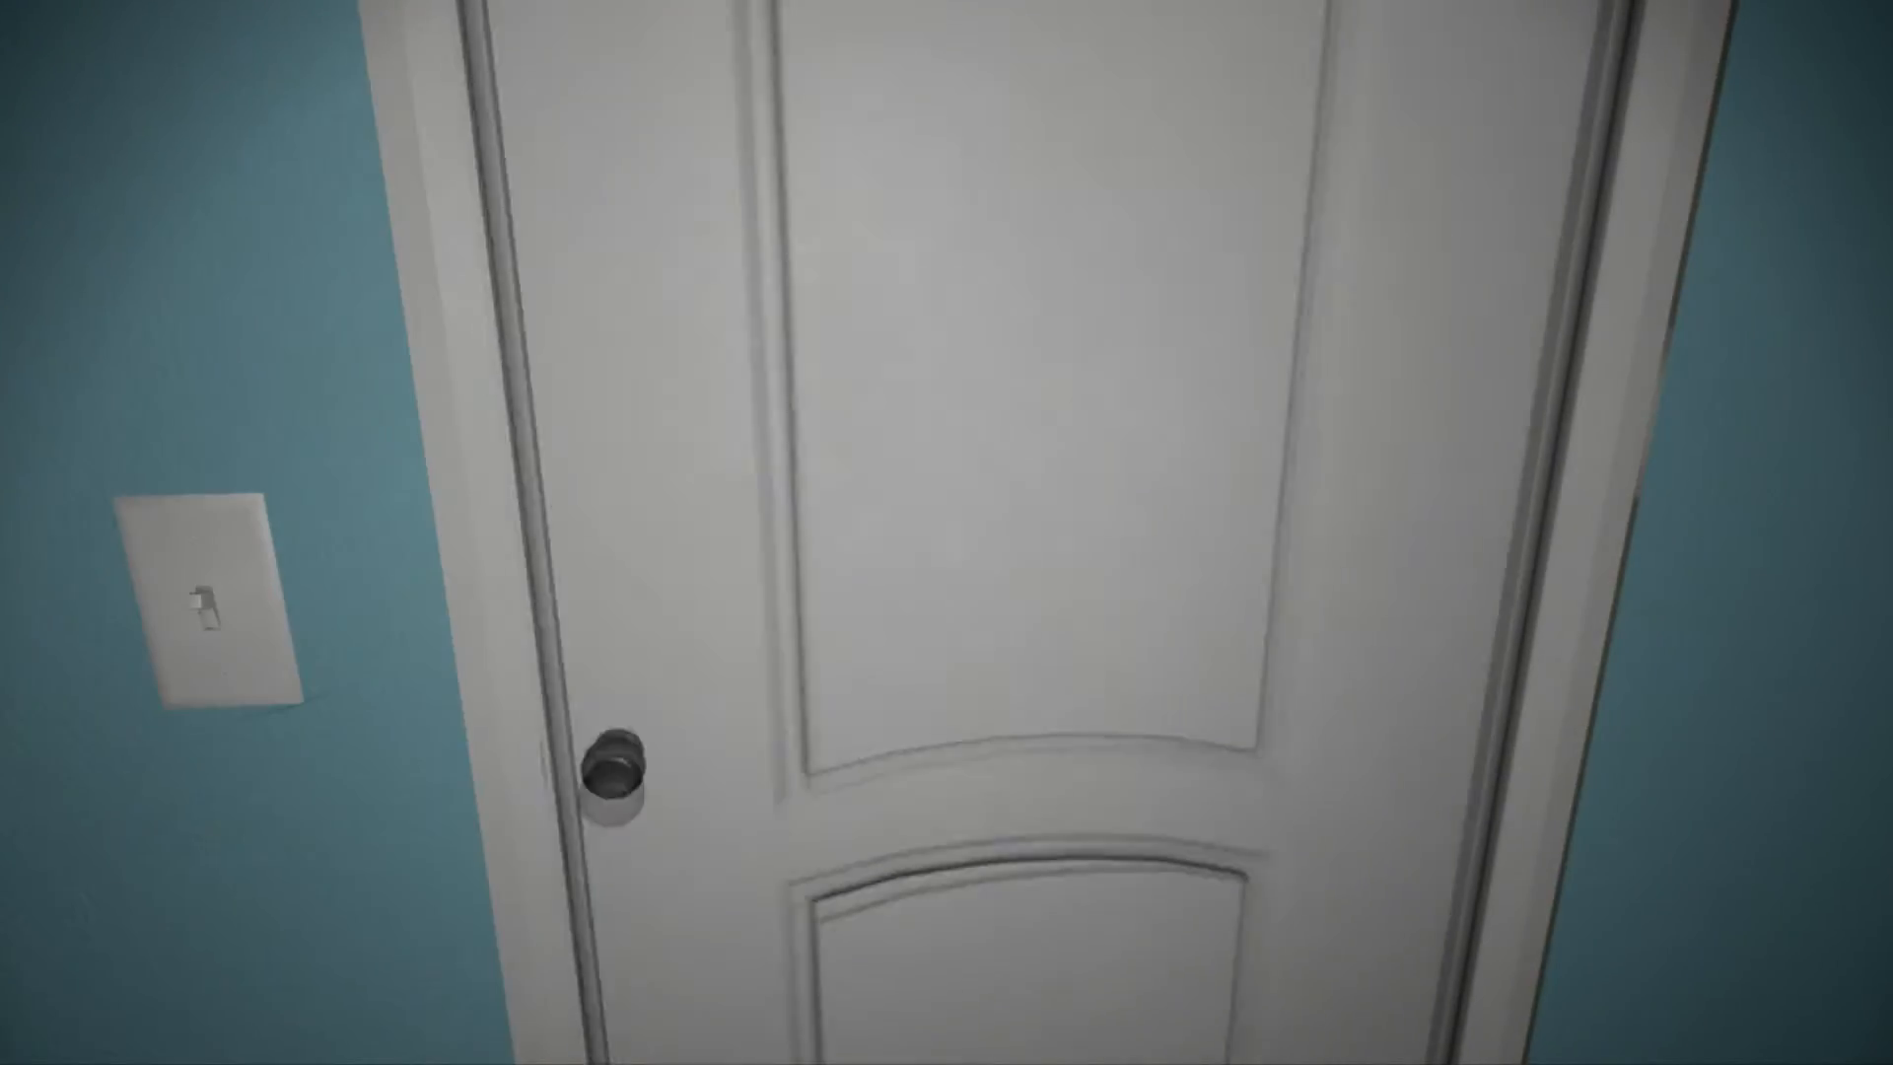
pyautogui.click(621, 767)
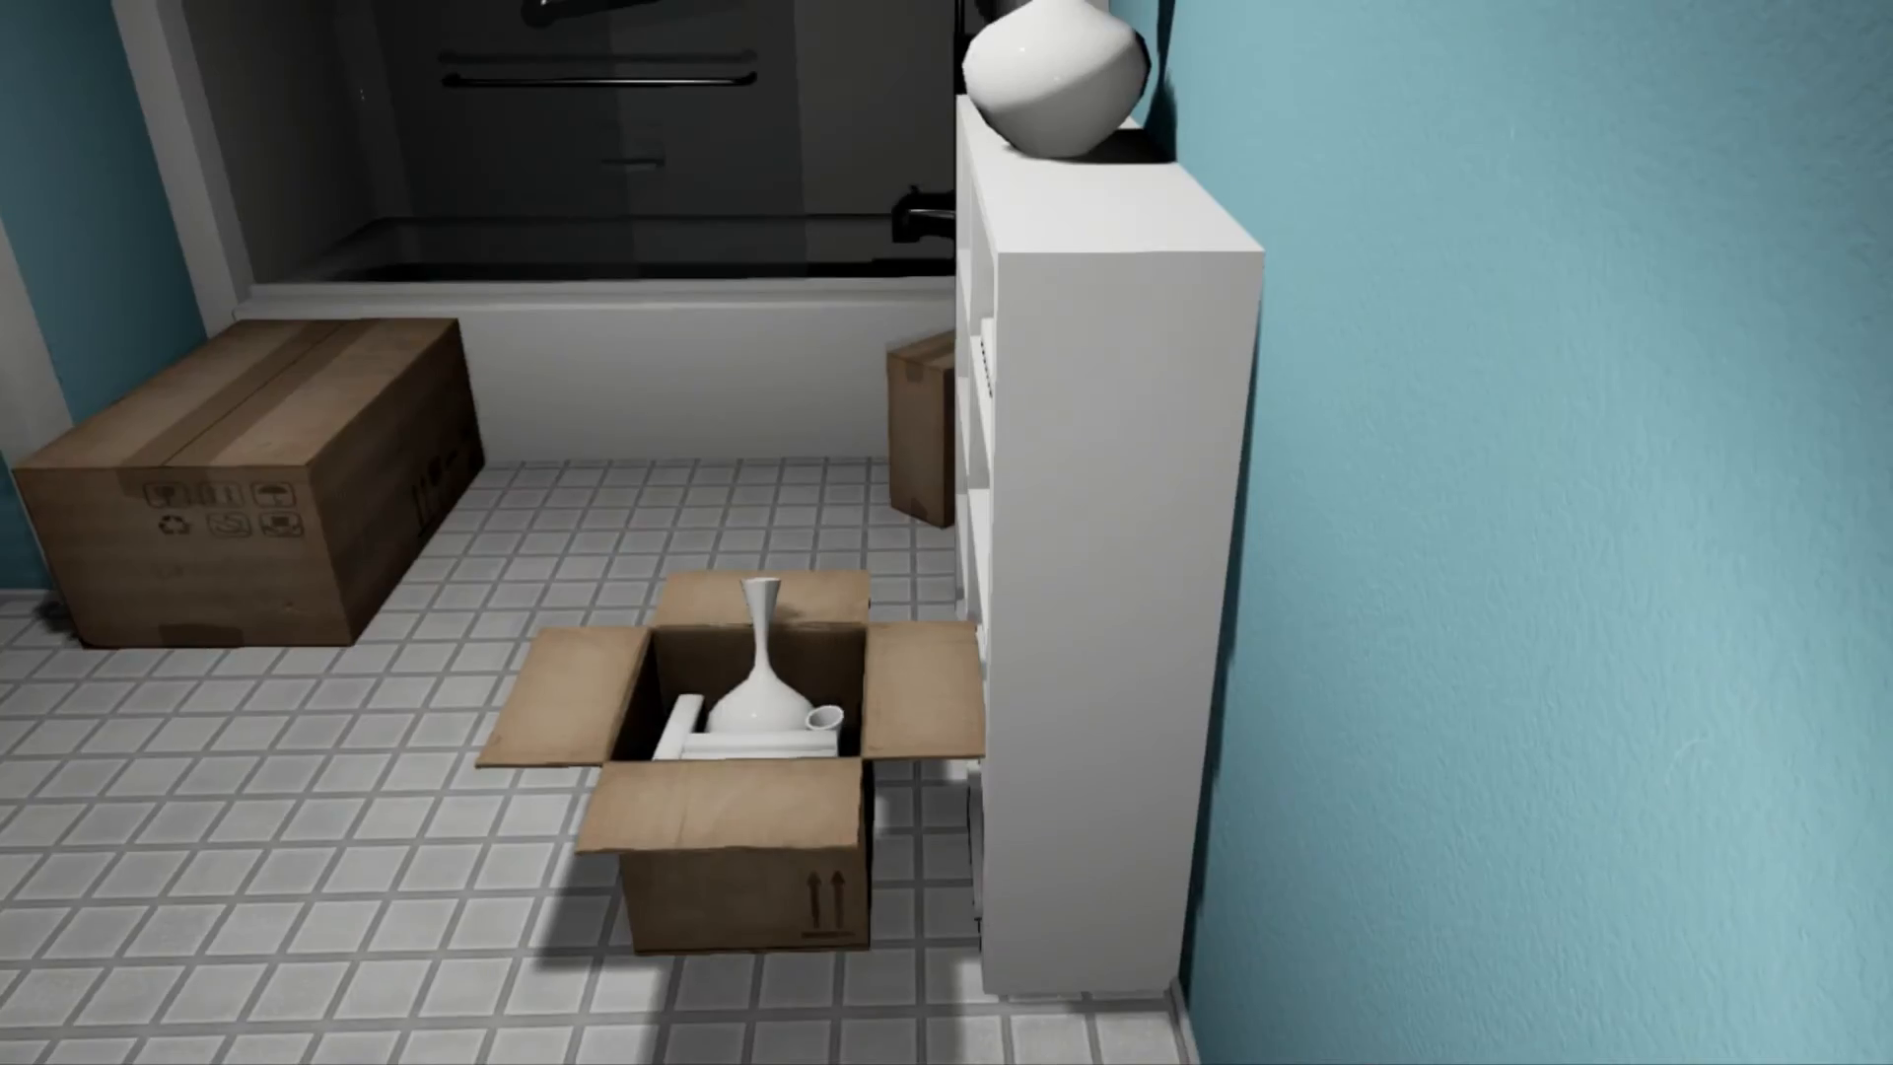
# Step: Enter the blue-walled bathroom and look over the boxes, bathtub and toilet
pyautogui.scroll(3)
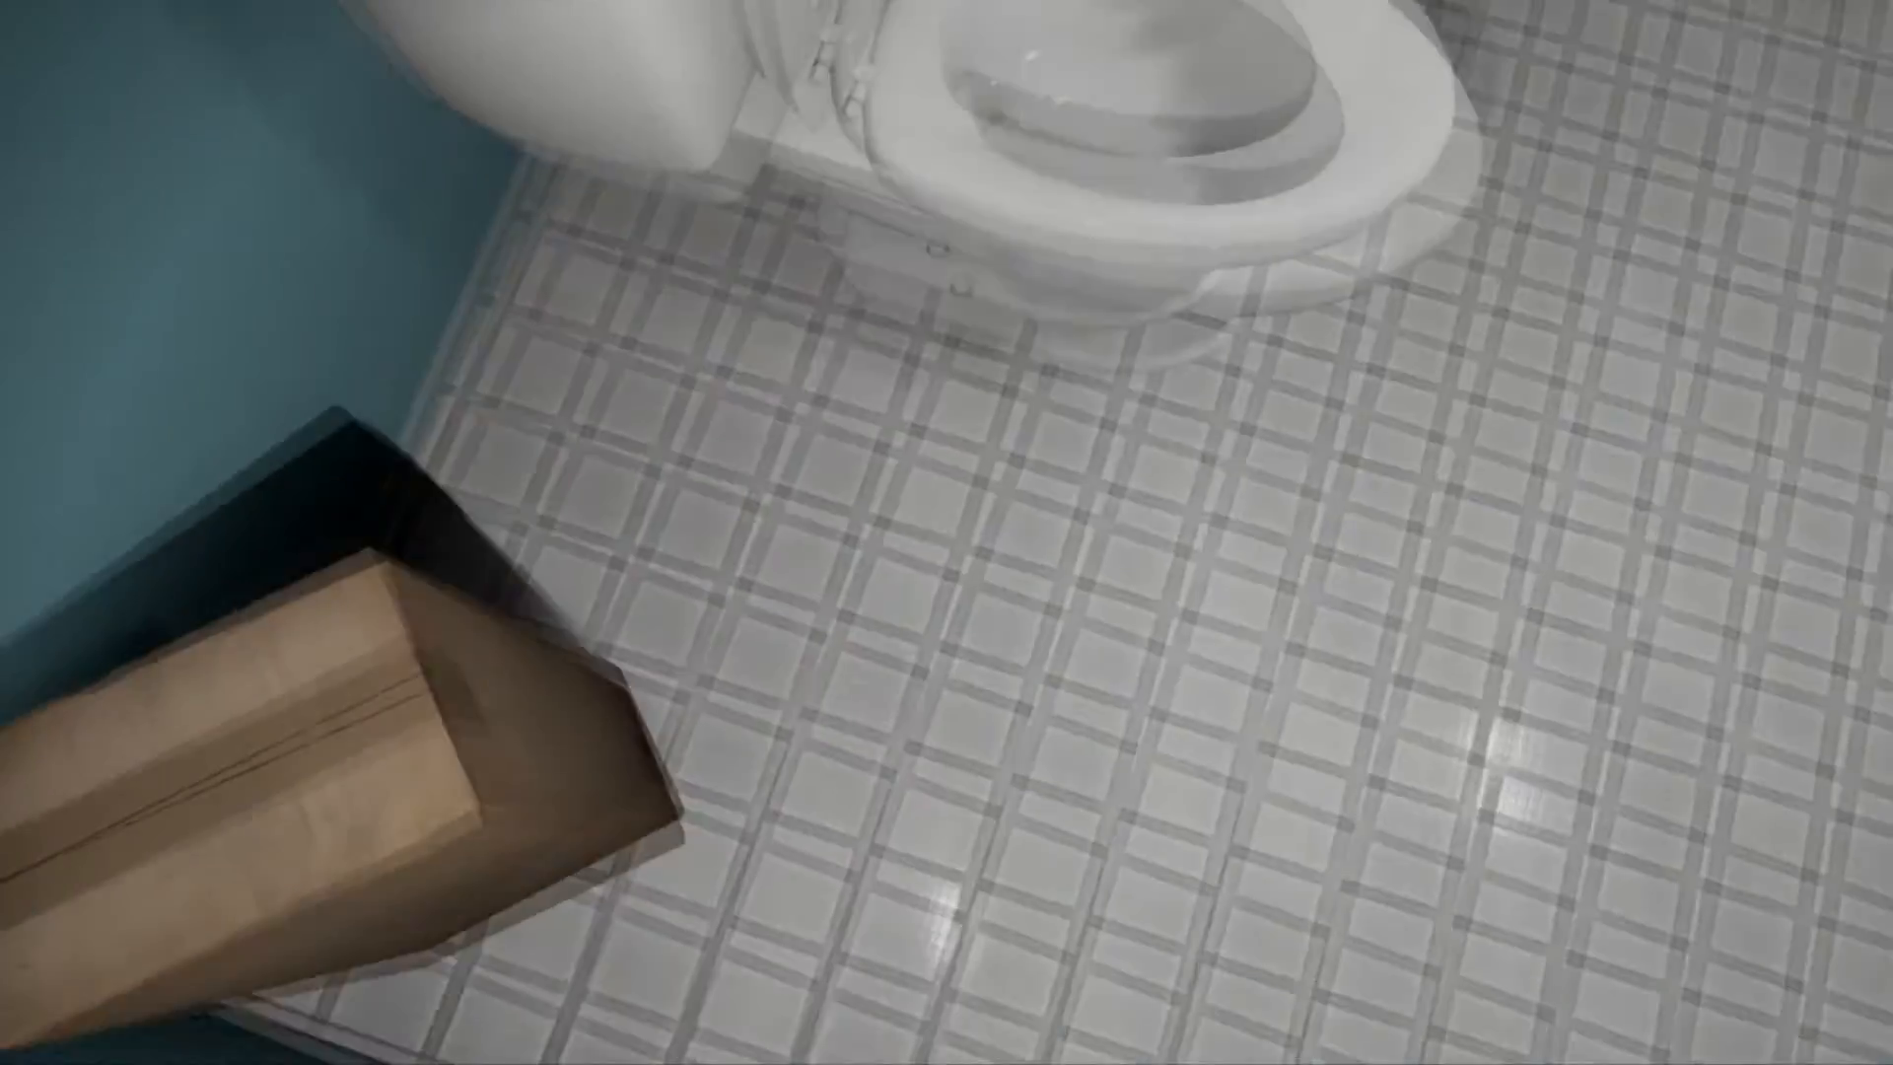